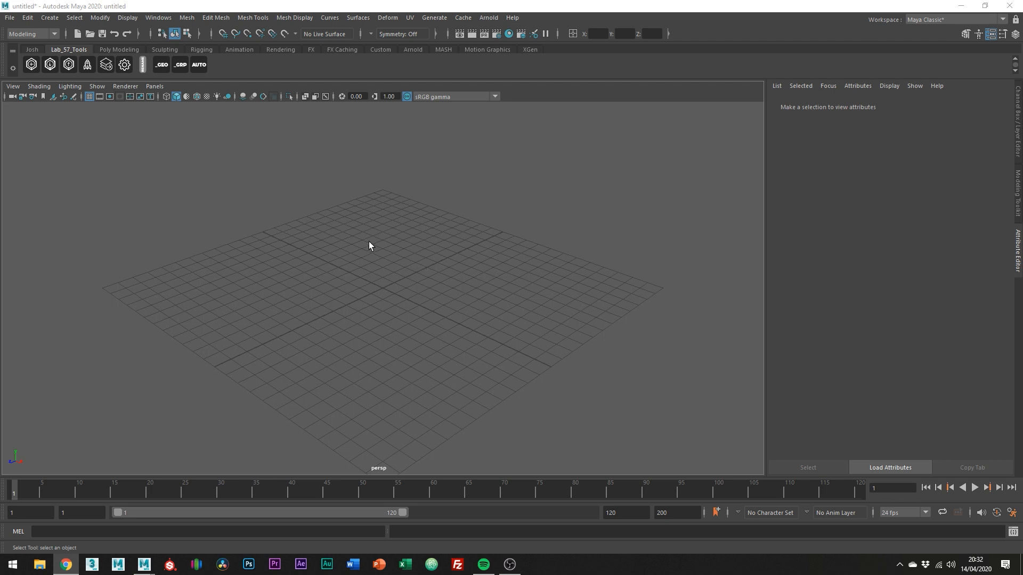
{"action": "mouse_move", "coordinate": [205, 176]}
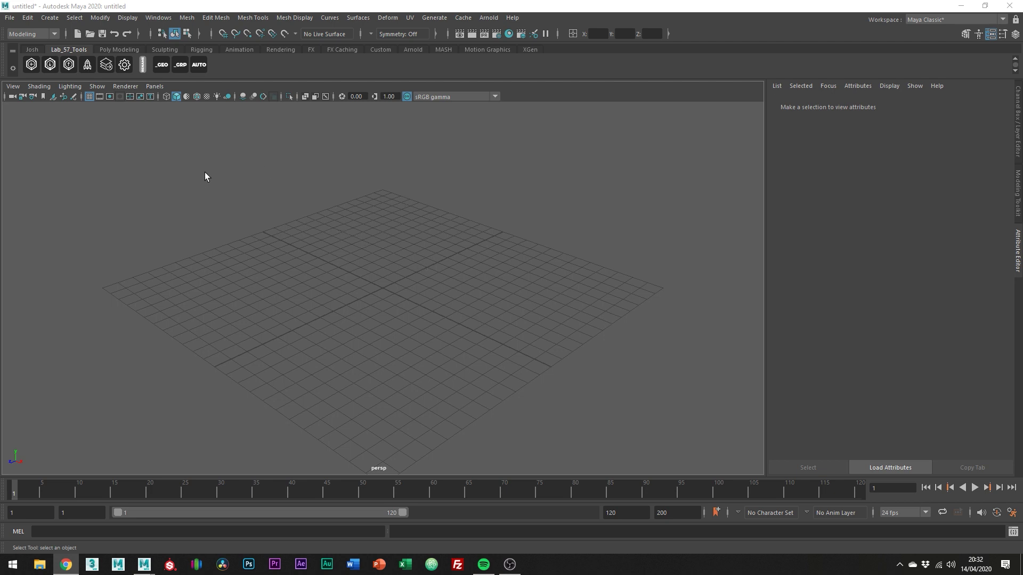
- Create a polygon cube at the origin via Shift+right-click, switch to Multi-Cut, and show the hotbox
{"action": "left_click_drag", "start_coordinate": [217, 151], "coordinate": [270, 202]}
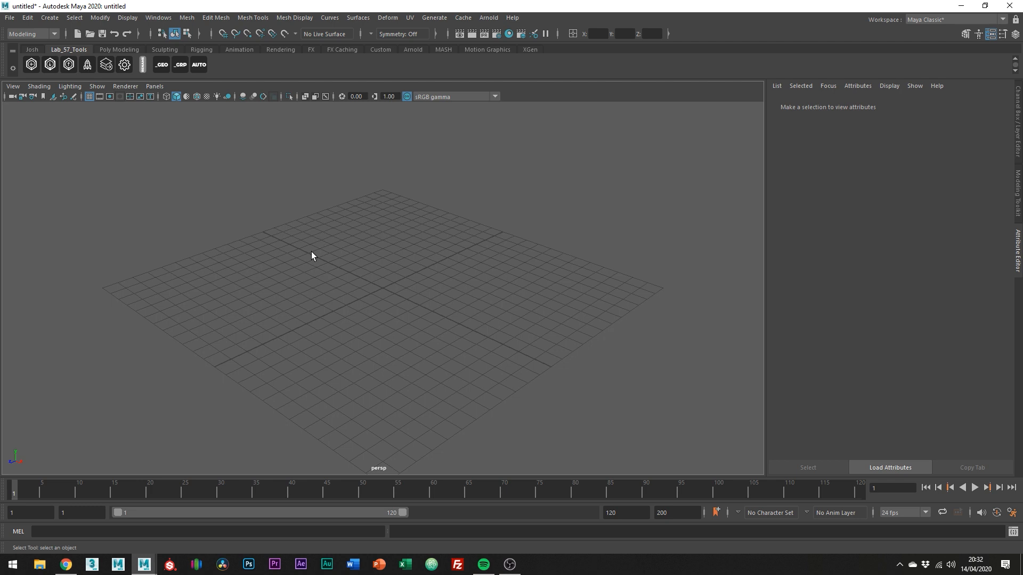
{"action": "mouse_move", "coordinate": [427, 236]}
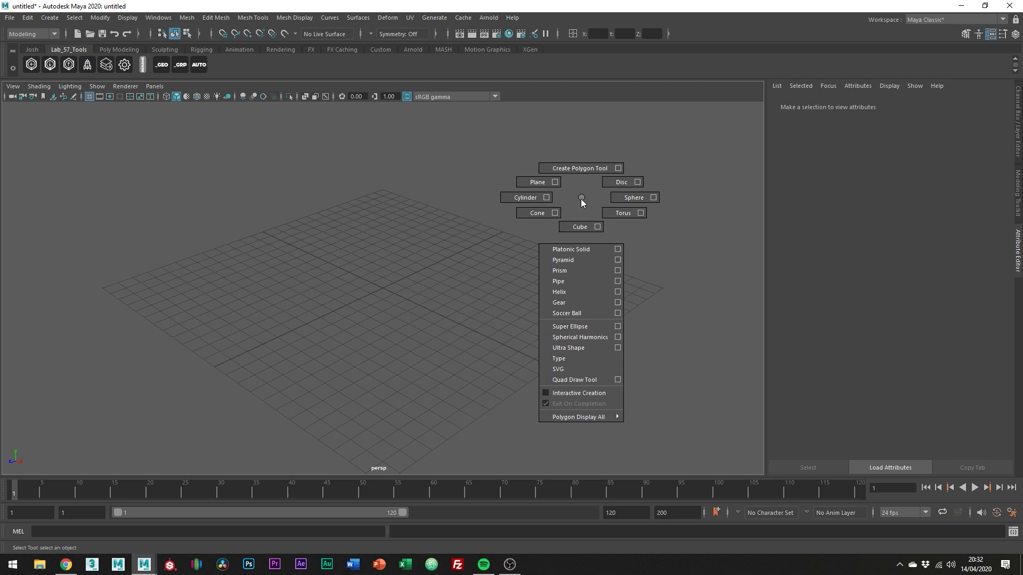
{"action": "left_click", "coordinate": [581, 225]}
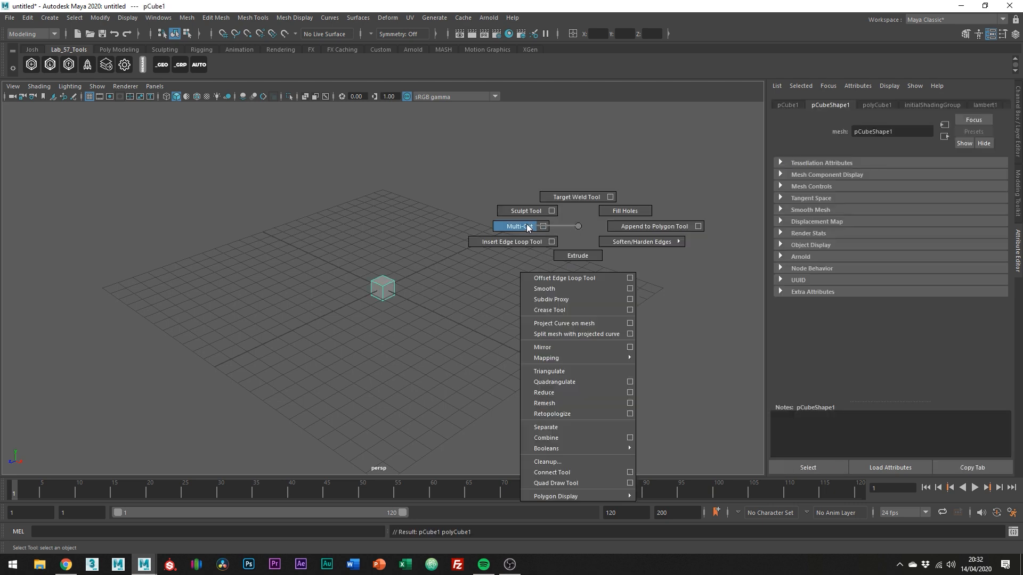
{"action": "left_click", "coordinate": [515, 226]}
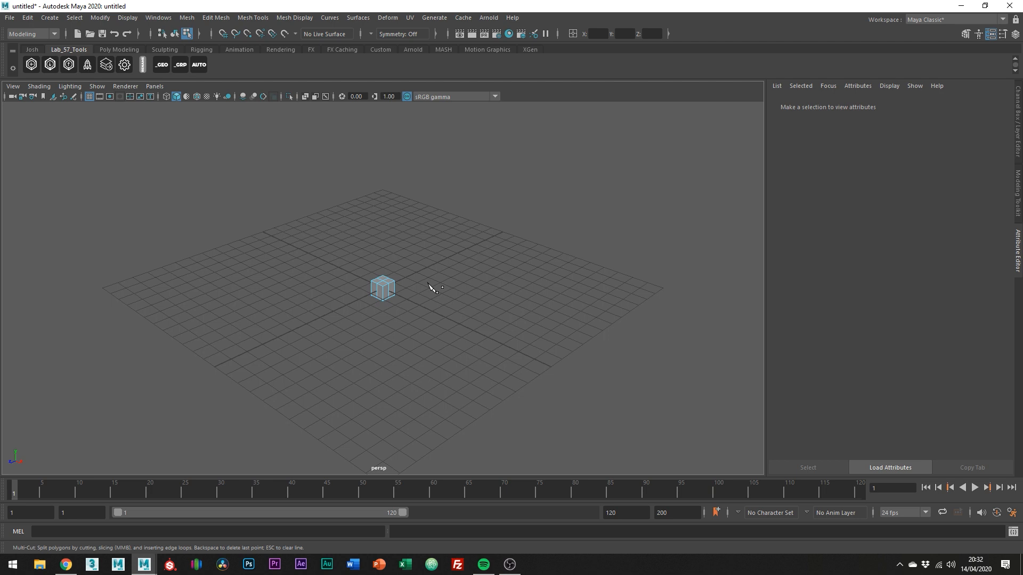
{"action": "key", "text": "space"}
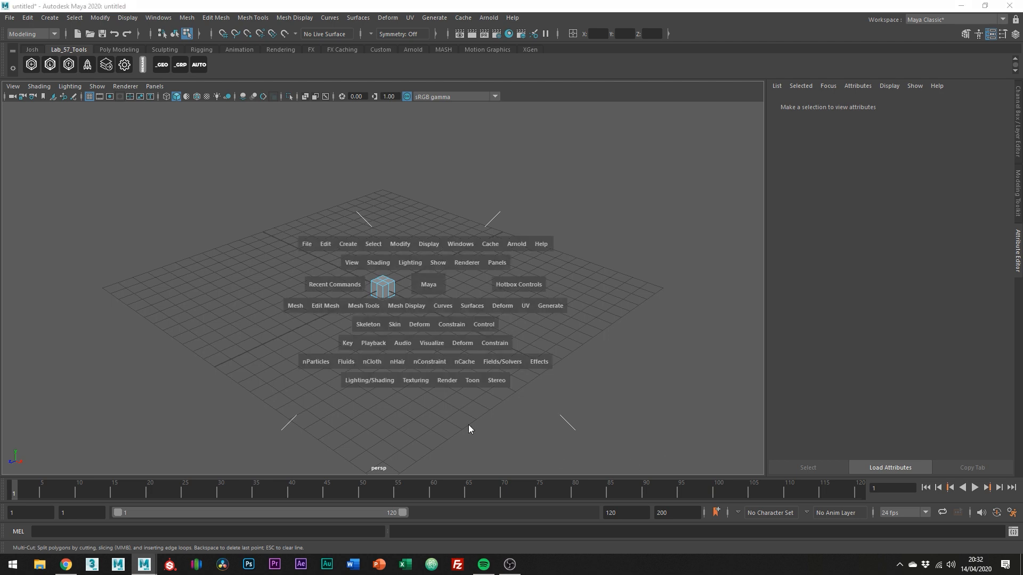
{"action": "mouse_move", "coordinate": [399, 209]}
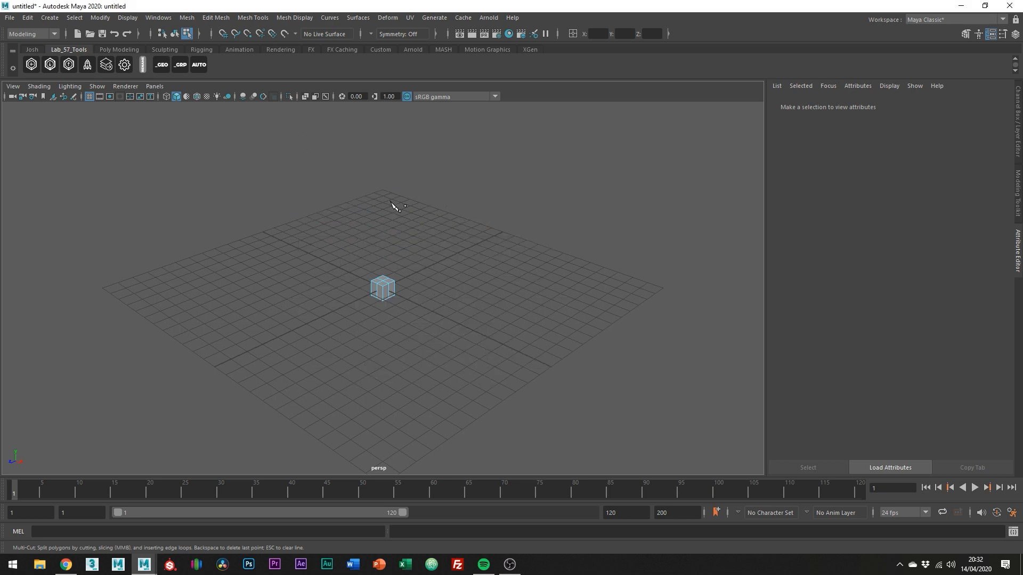
- Open the Marking Menu Editor from Settings/Preferences and select ChangePanelType
{"action": "left_click", "coordinate": [157, 17]}
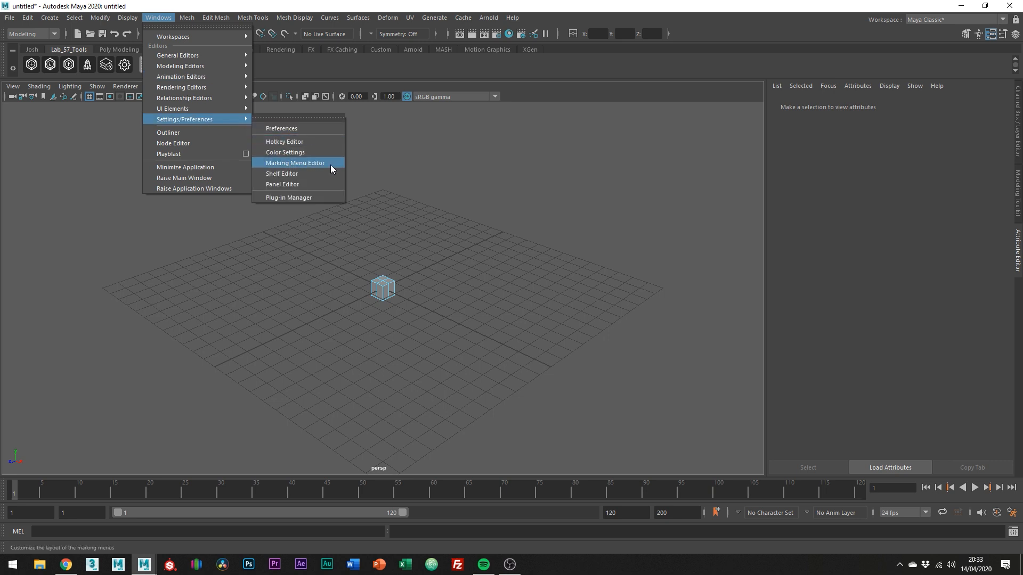
{"action": "left_click", "coordinate": [294, 162]}
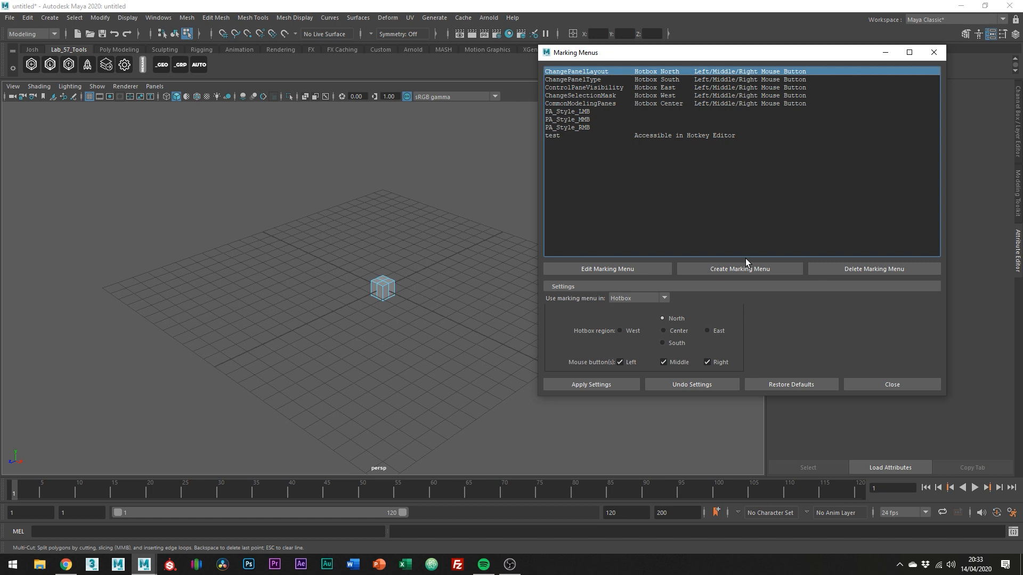
{"action": "mouse_move", "coordinate": [581, 266]}
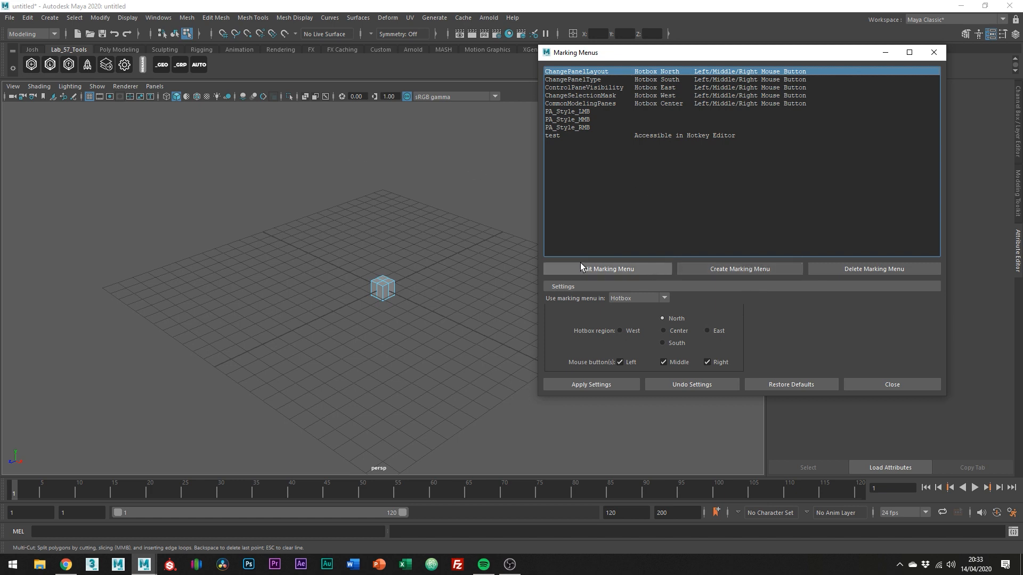
{"action": "mouse_move", "coordinate": [625, 224]}
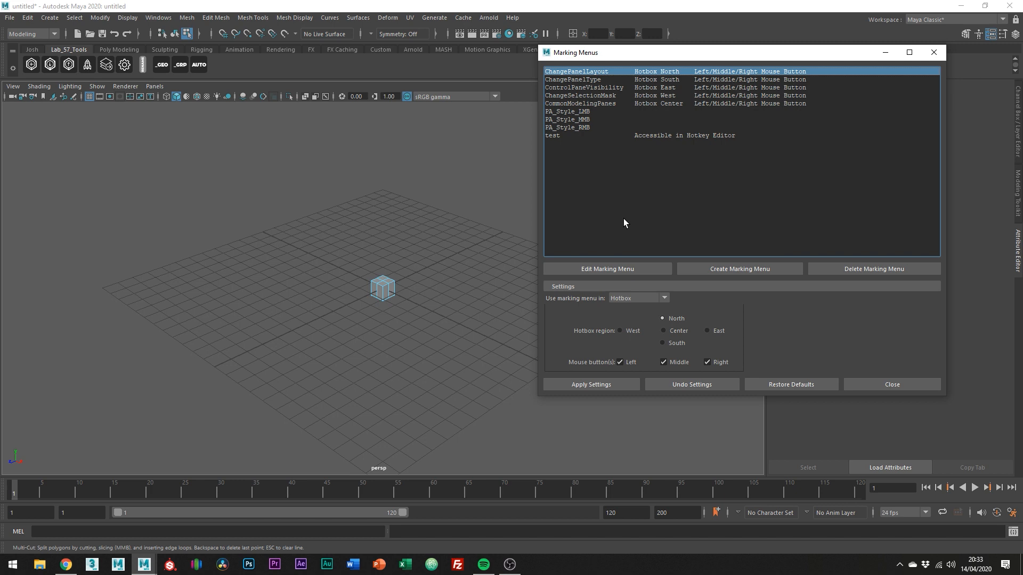
{"action": "left_click", "coordinate": [572, 79]}
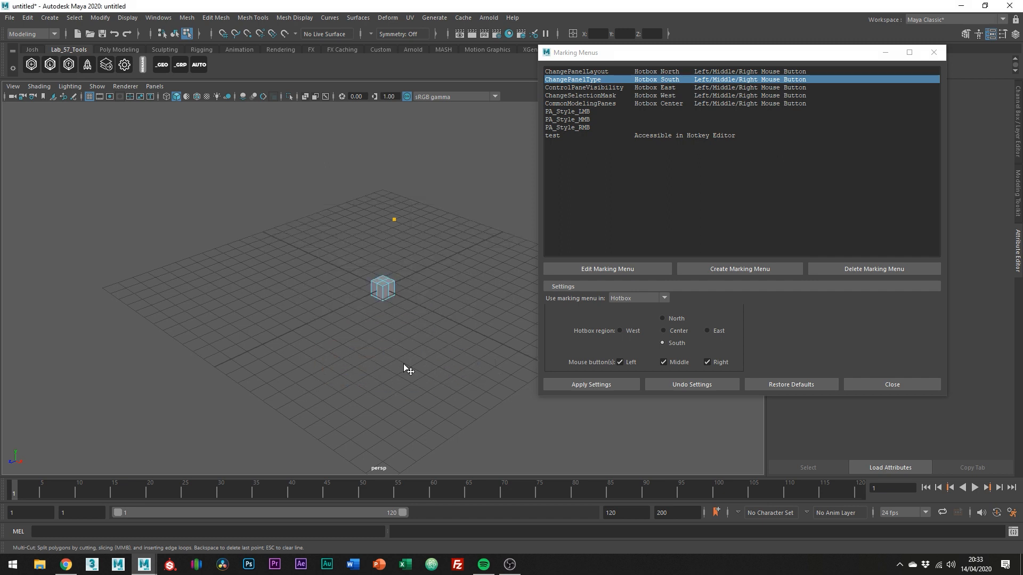
- Edit the ChangePanelType menu, preview it, and inspect the Node Editor item without changes
{"action": "left_click", "coordinate": [606, 269]}
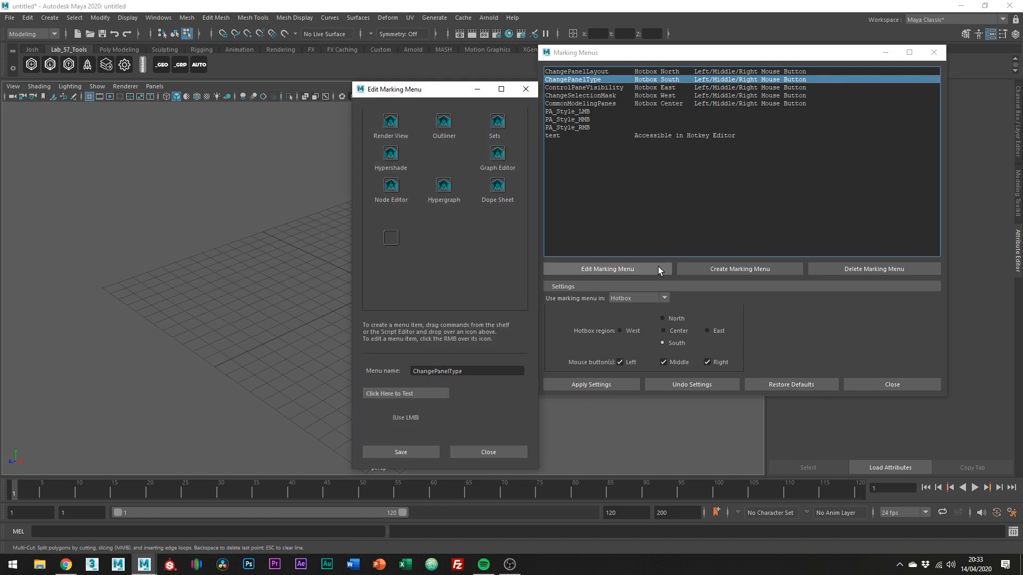
{"action": "left_click_drag", "start_coordinate": [394, 89], "coordinate": [240, 65]}
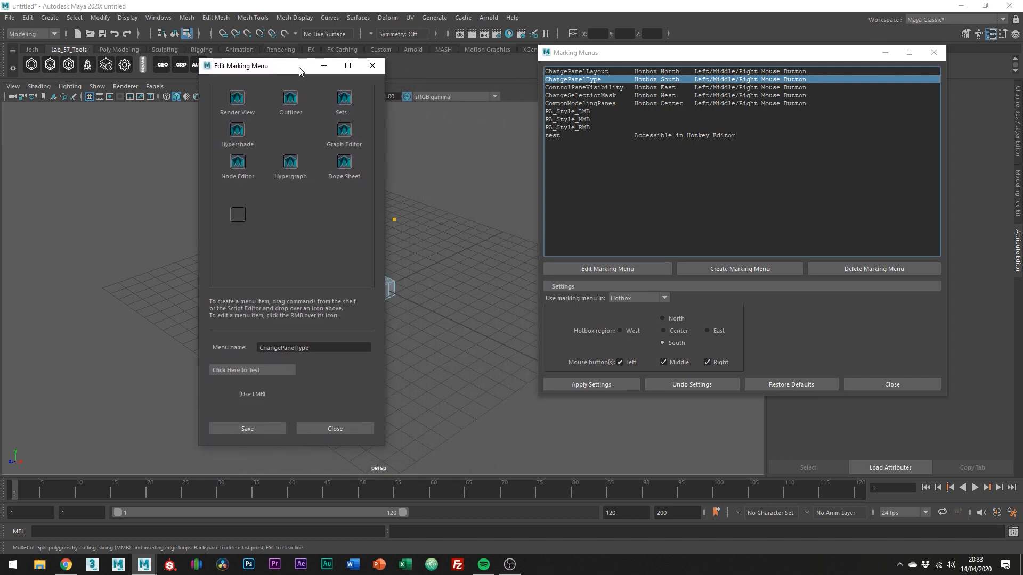
{"action": "mouse_move", "coordinate": [331, 366]}
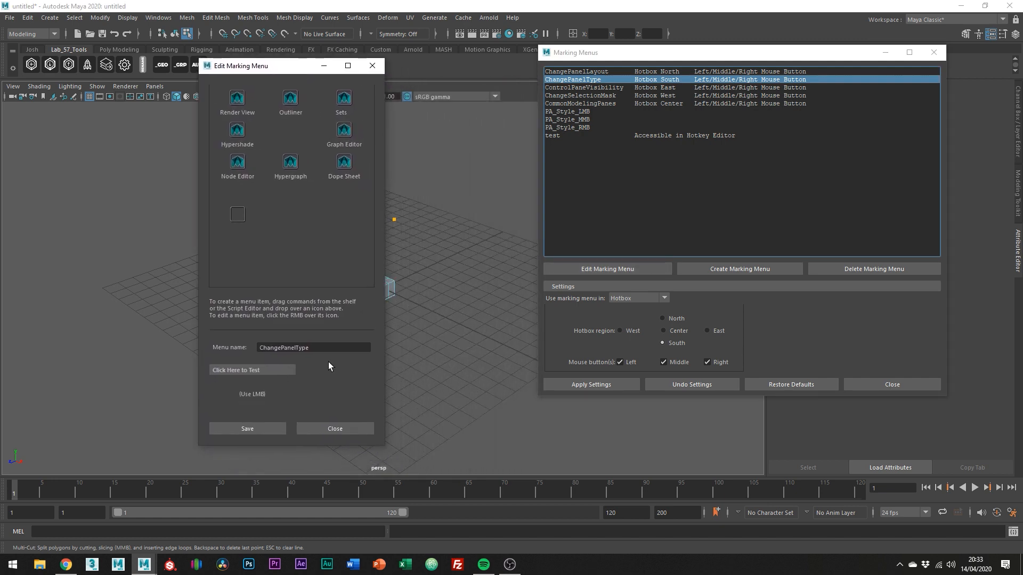
{"action": "left_click", "coordinate": [252, 370]}
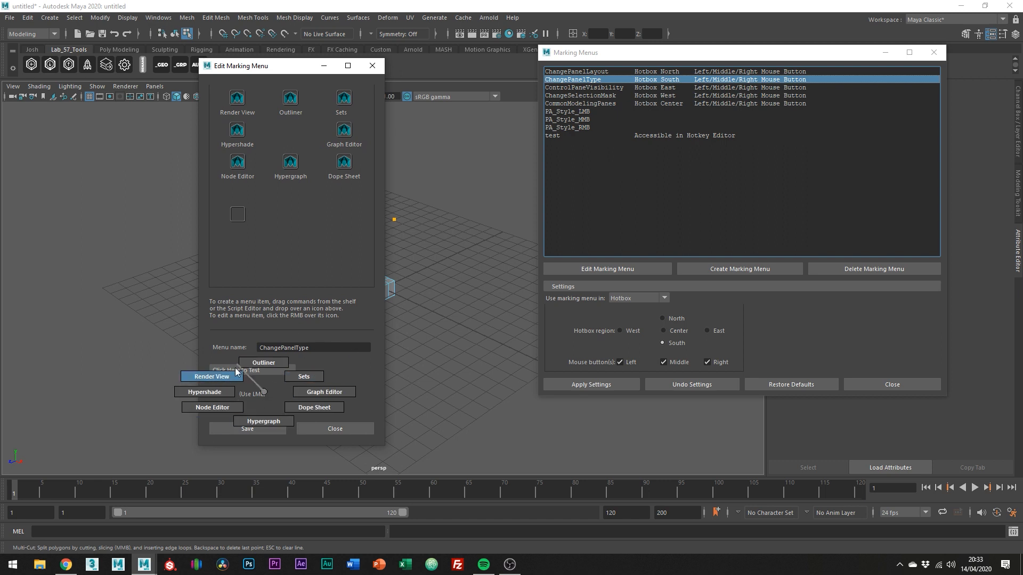
{"action": "right_click", "coordinate": [238, 162]}
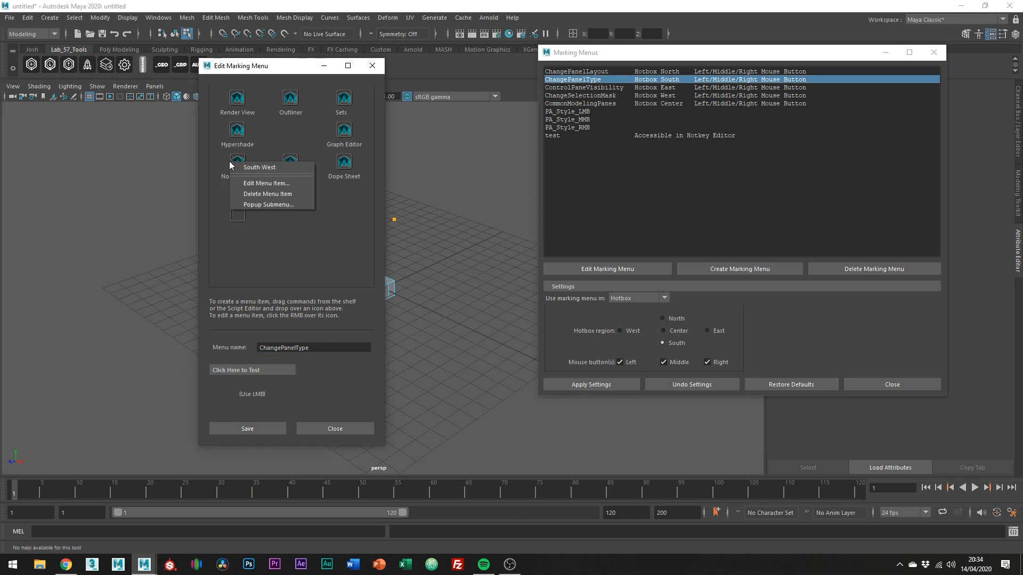
{"action": "left_click", "coordinate": [267, 183]}
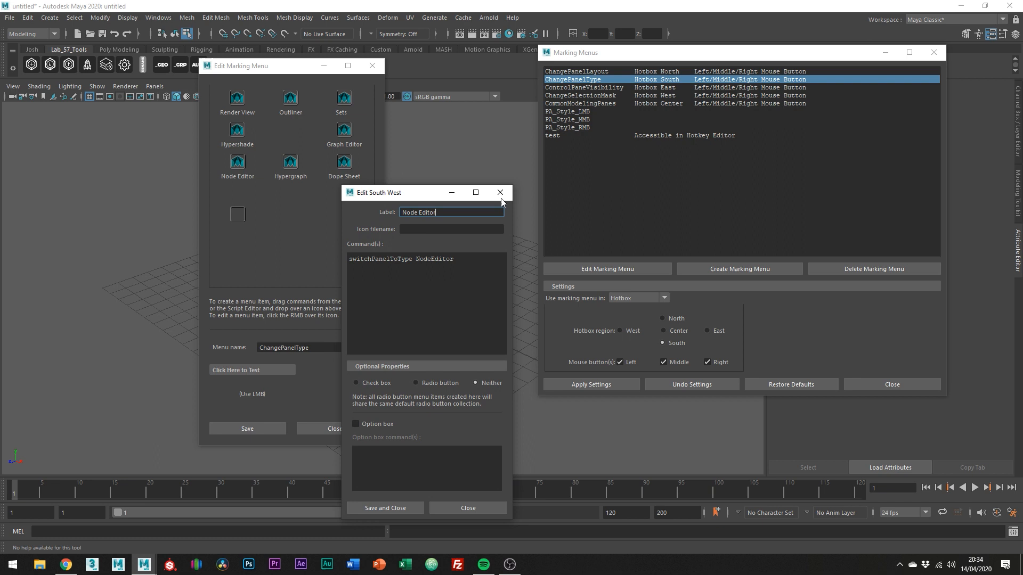
{"action": "left_click", "coordinate": [499, 191]}
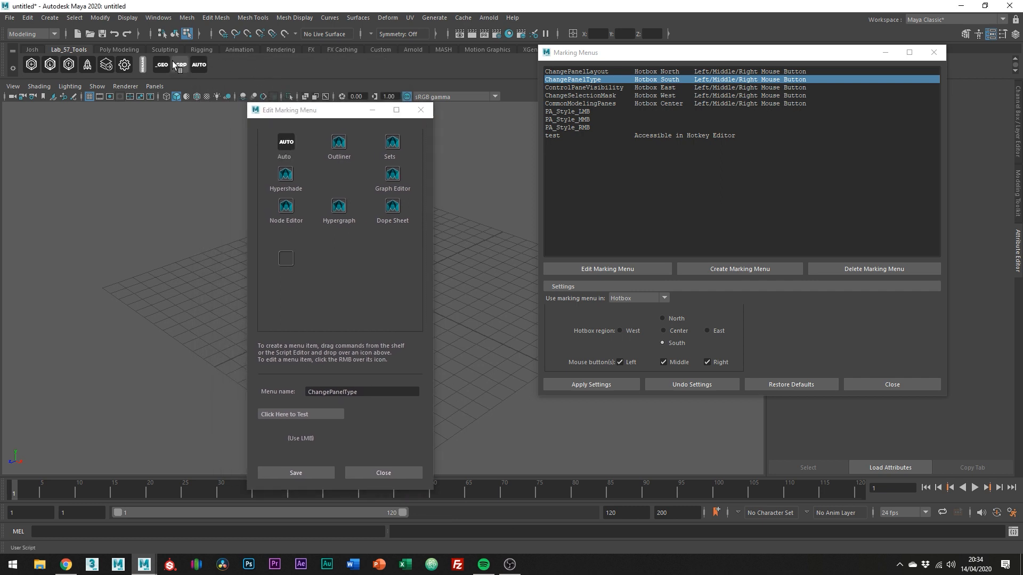
- Turn the East menu item into a popup submenu
{"action": "right_click", "coordinate": [390, 174]}
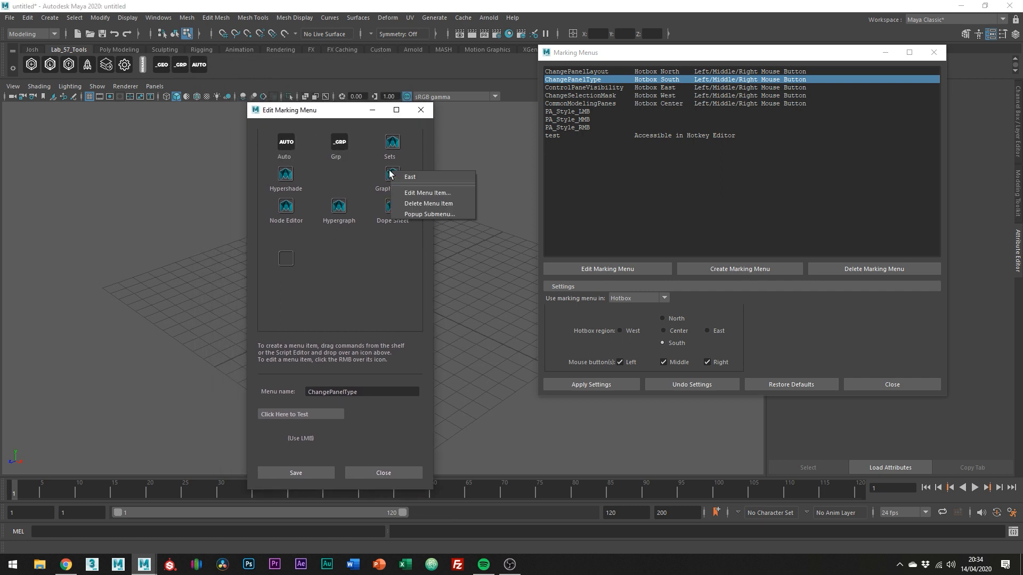
{"action": "mouse_move", "coordinate": [428, 222]}
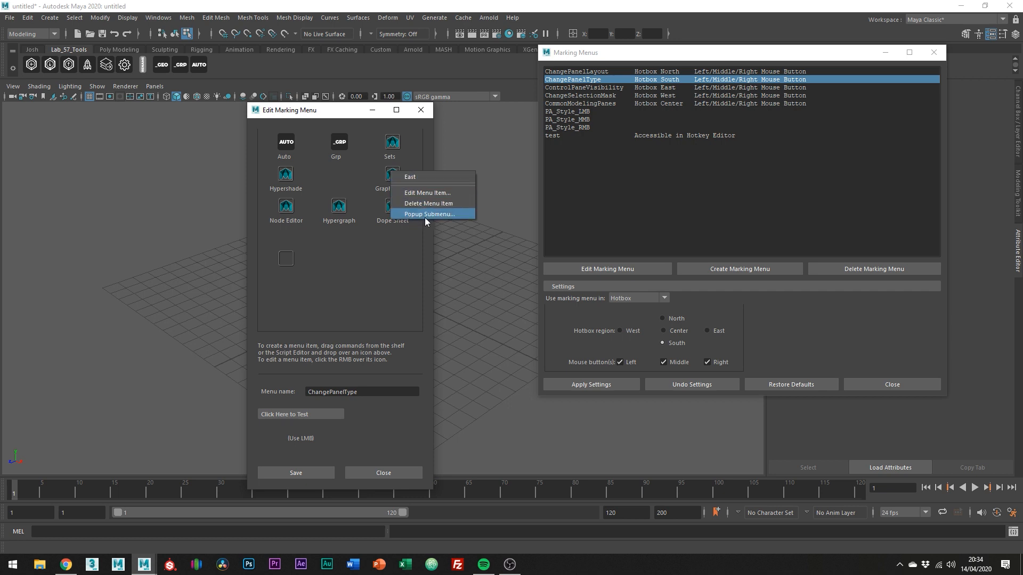
{"action": "left_click", "coordinate": [429, 213]}
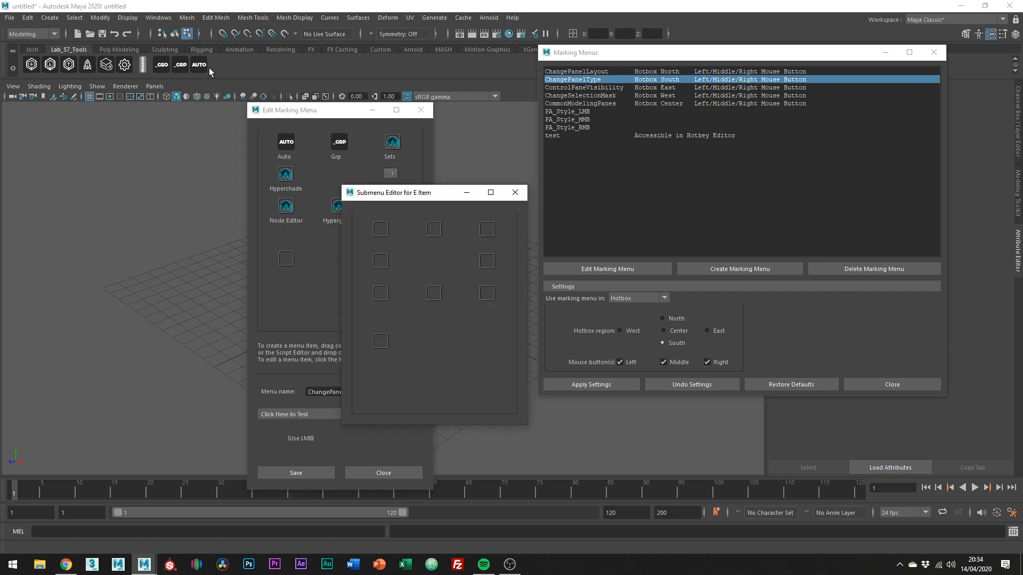
- Drag a shelf tool into the submenu as an item and close the ChangePanelType editor
{"action": "left_click_drag", "start_coordinate": [284, 140], "coordinate": [379, 228]}
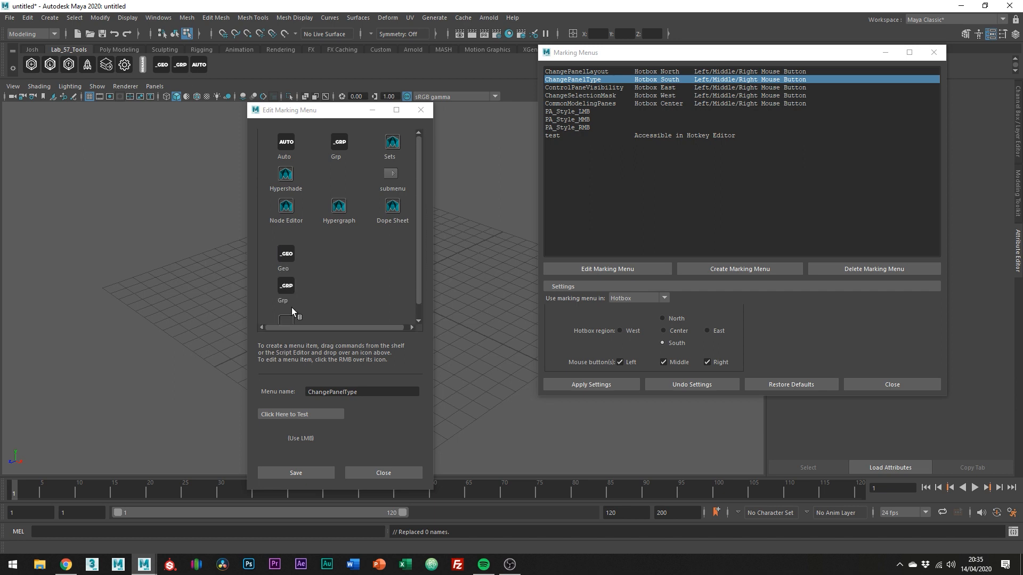
{"action": "left_click", "coordinate": [300, 413]}
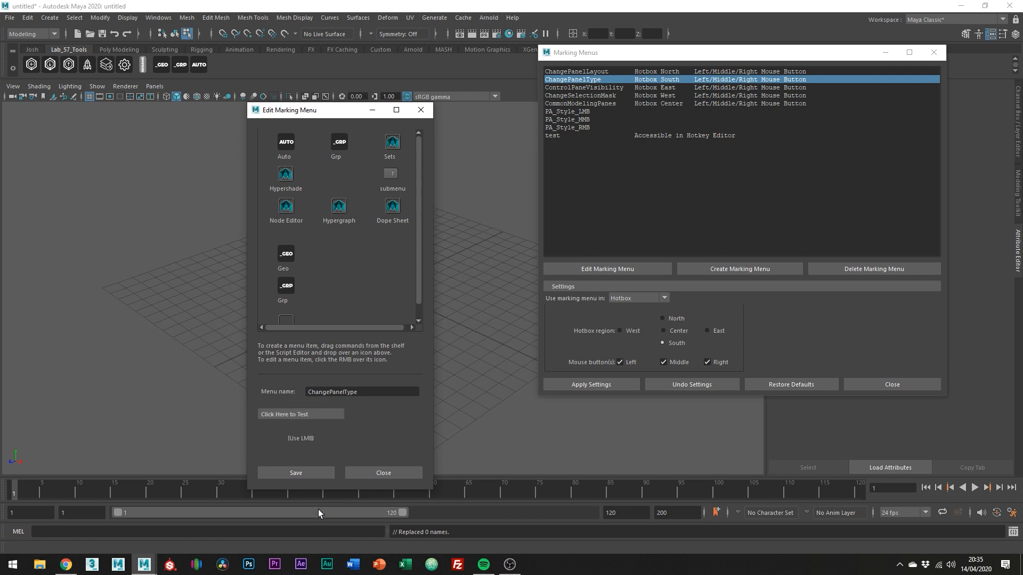
{"action": "mouse_move", "coordinate": [359, 486]}
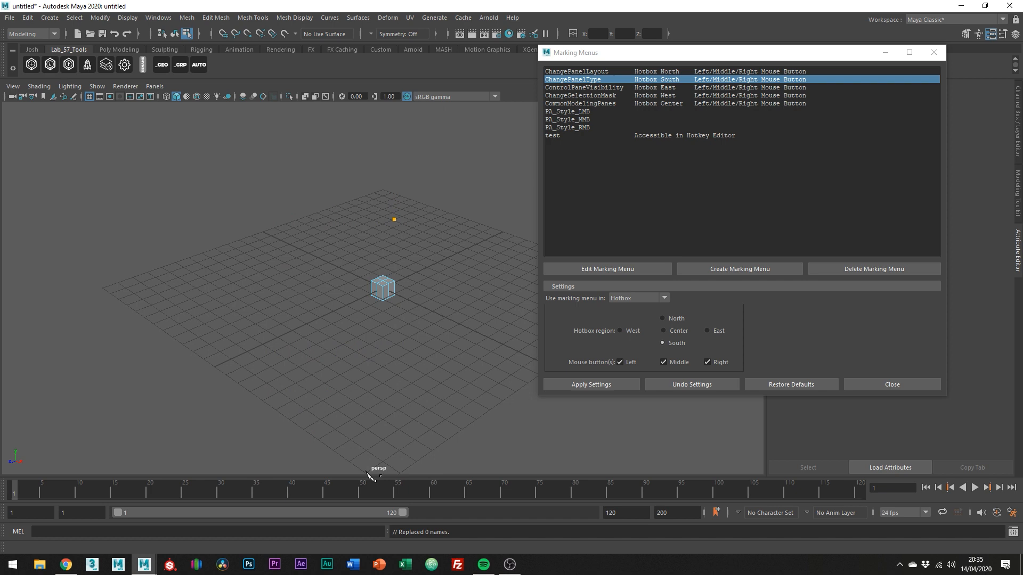
{"action": "mouse_move", "coordinate": [443, 370]}
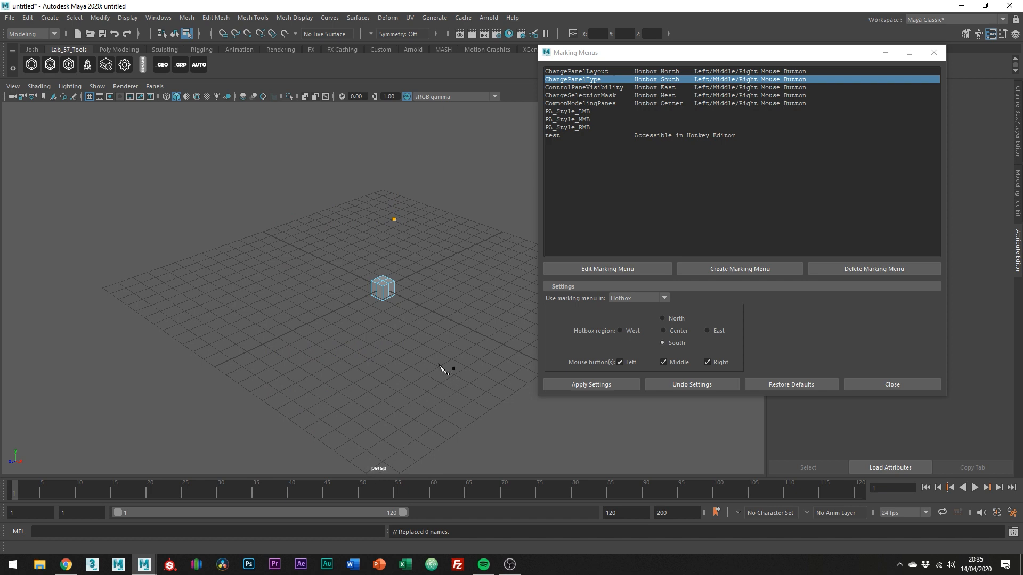
{"action": "mouse_move", "coordinate": [445, 378]}
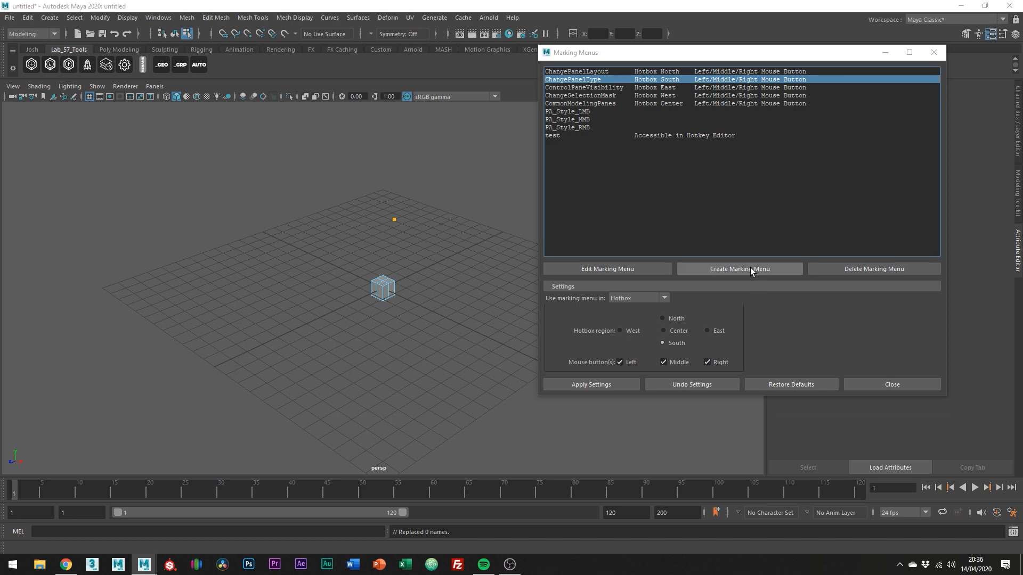
- Create a new marking menu named 'example' and save it
{"action": "left_click", "coordinate": [740, 268]}
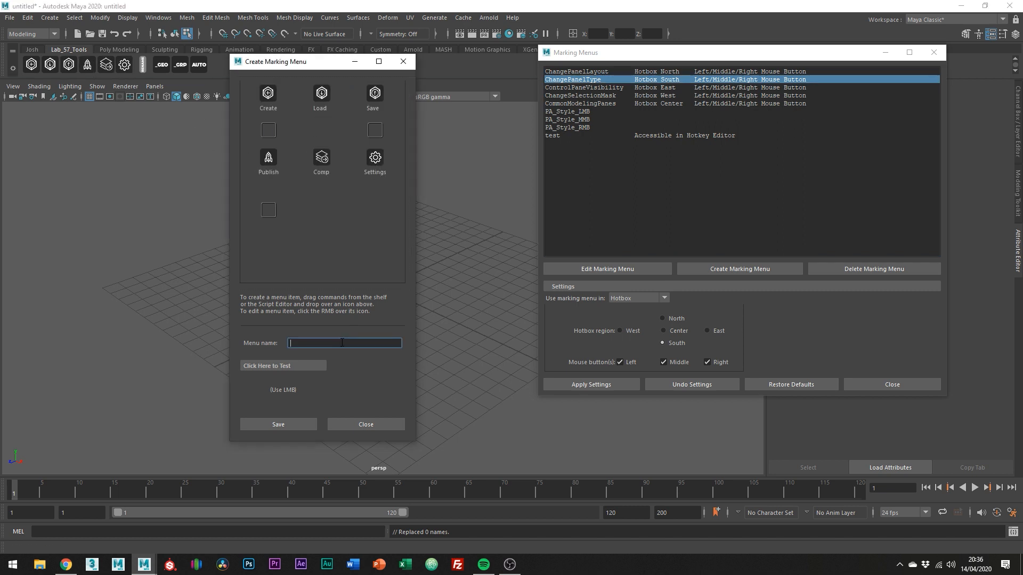
{"action": "type", "text": "example"}
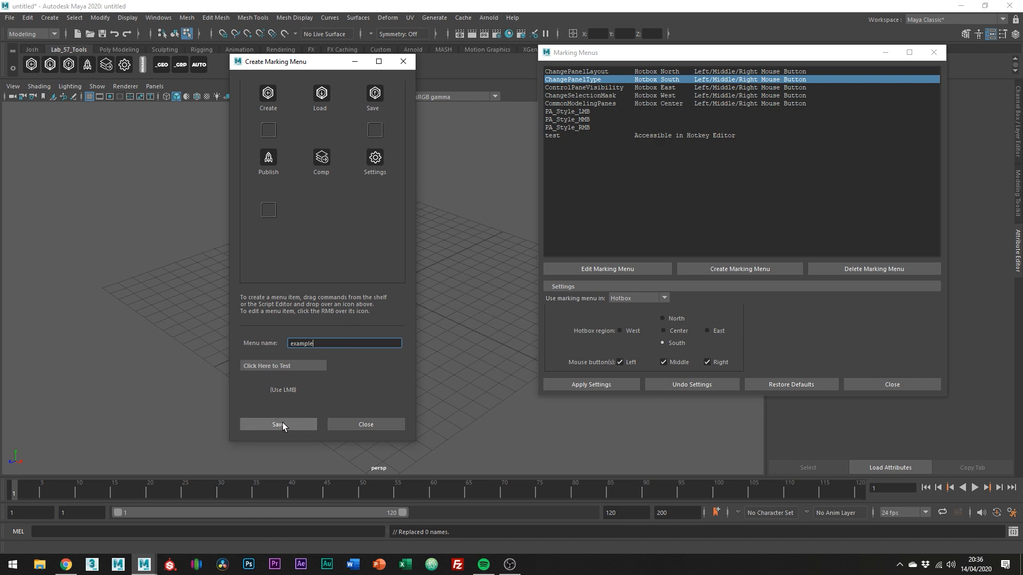
{"action": "left_click", "coordinate": [277, 424]}
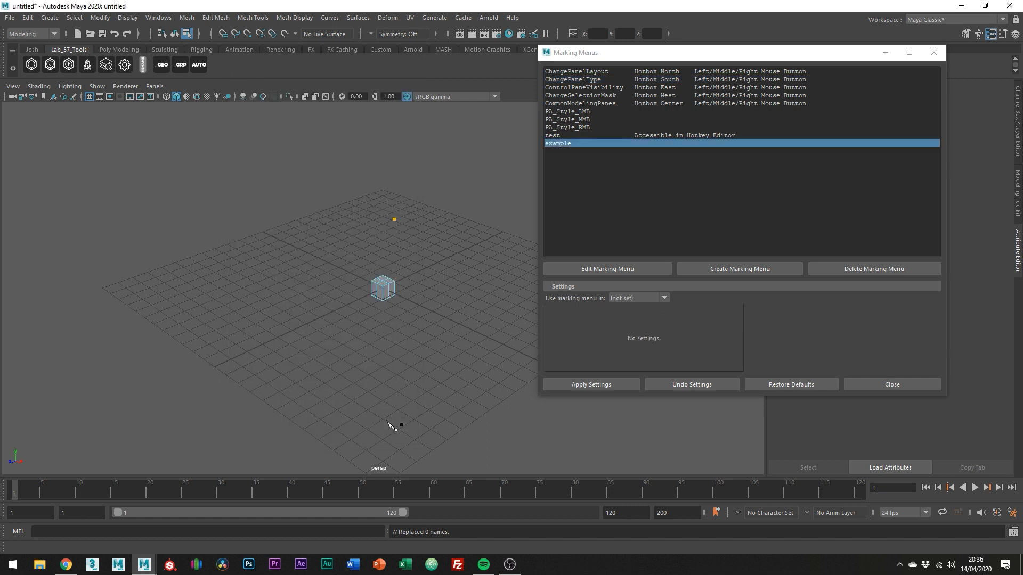
- Set the example menu's 'Use marking menu in' to Hotkey Editor
{"action": "left_click", "coordinate": [664, 297]}
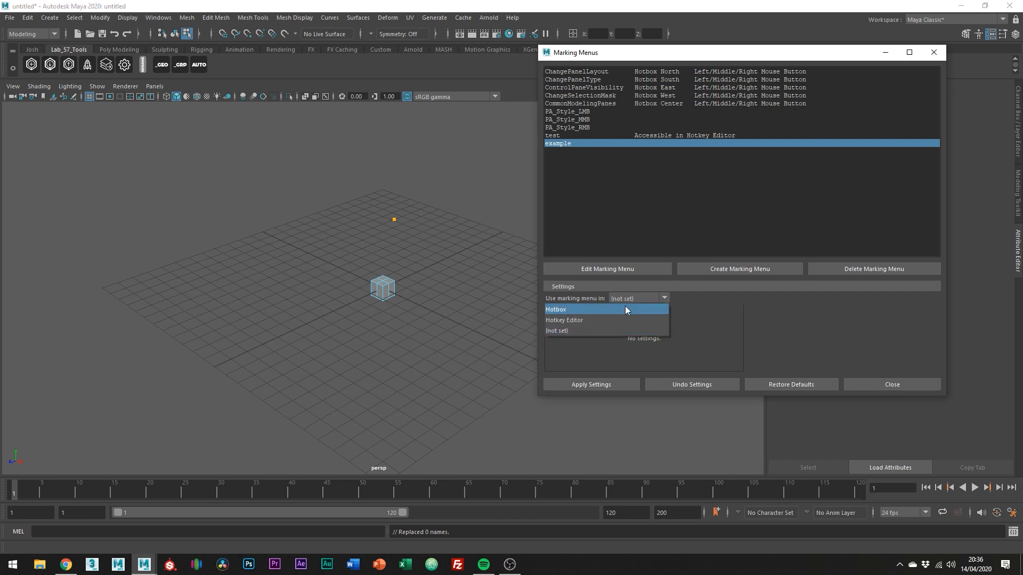
{"action": "left_click", "coordinate": [557, 309]}
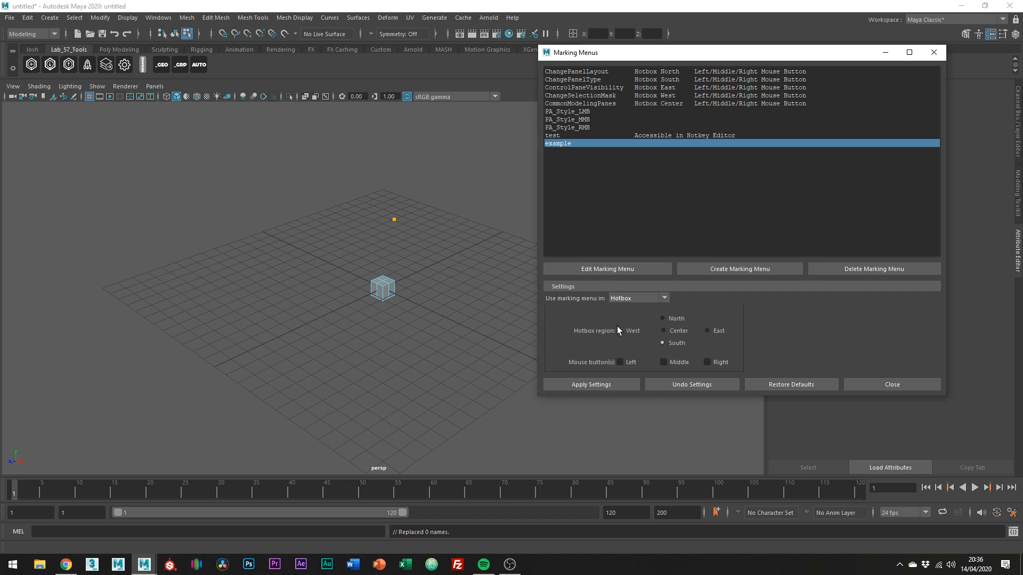
{"action": "left_click", "coordinate": [638, 298]}
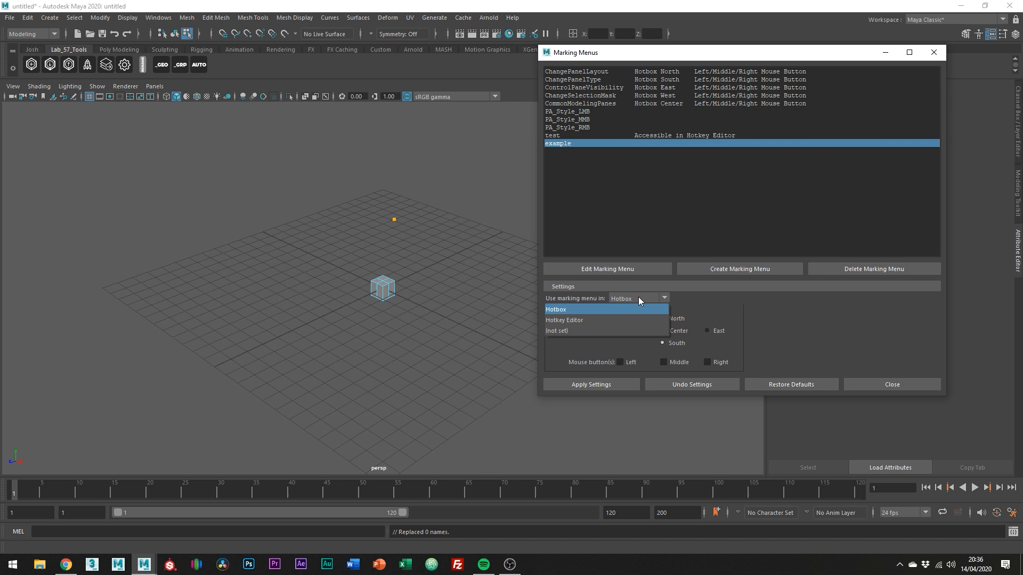
{"action": "left_click", "coordinate": [565, 320]}
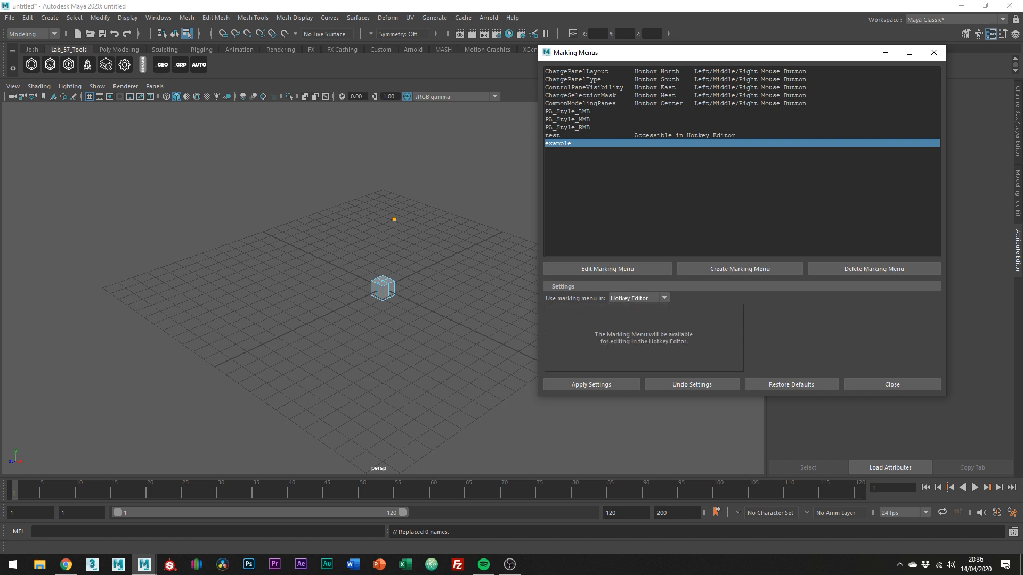
{"action": "mouse_move", "coordinate": [618, 350]}
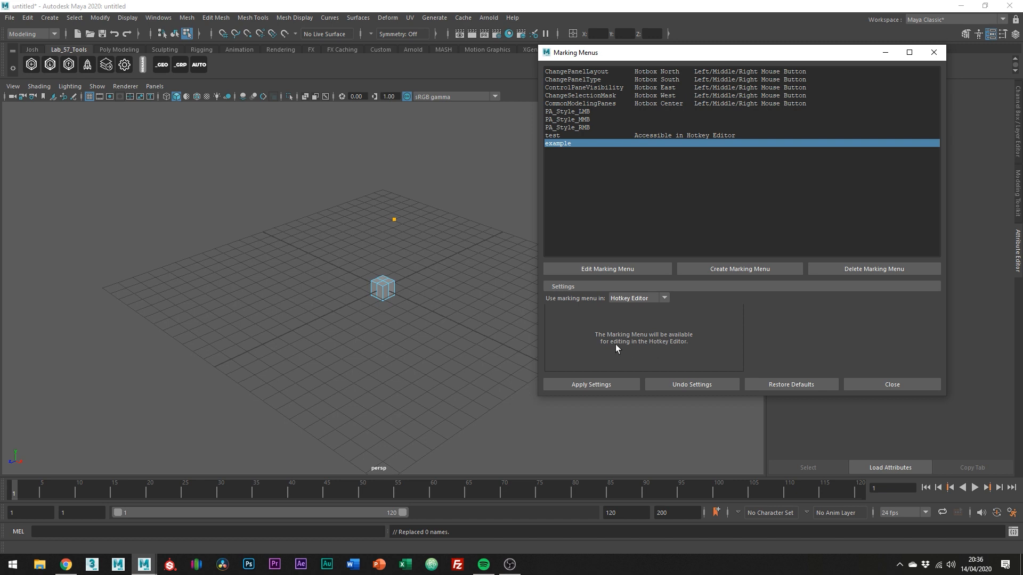
{"action": "mouse_move", "coordinate": [608, 343]}
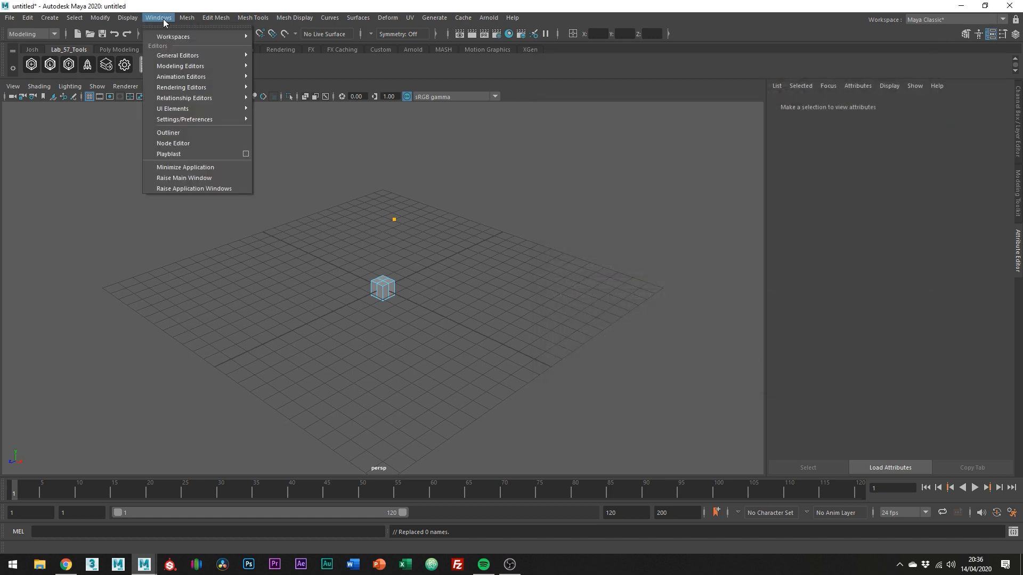
{"action": "mouse_move", "coordinate": [184, 120]}
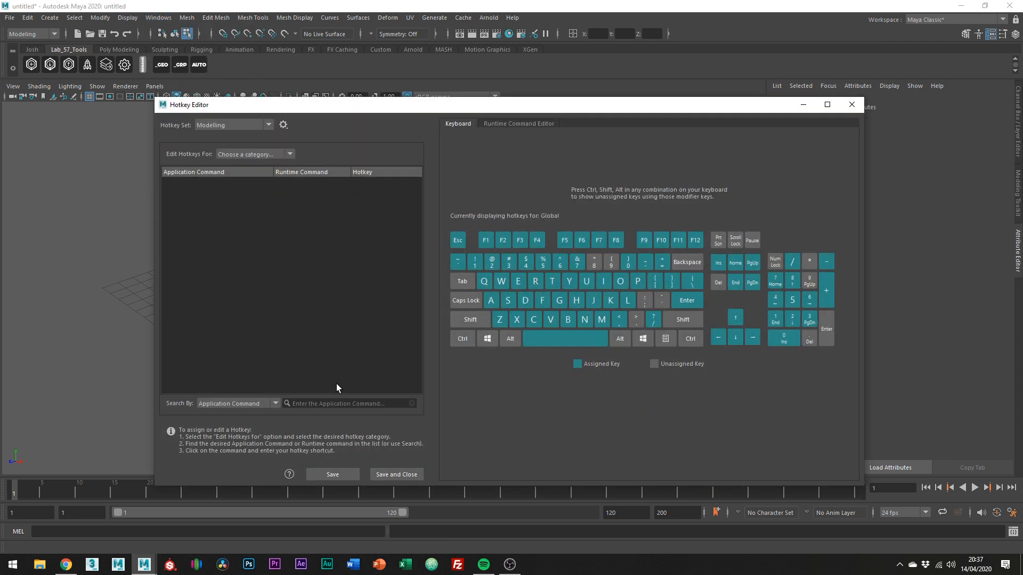
- In the Hotkey Editor, assign F1 to Example Press and Release, overriding the old binding, and save
{"action": "type", "text": "example"}
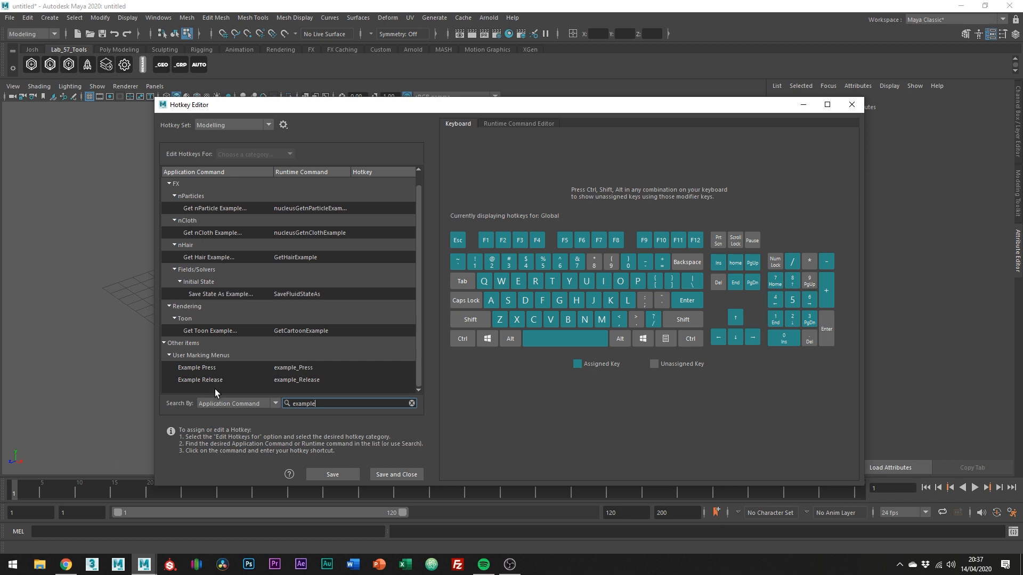
{"action": "mouse_move", "coordinate": [362, 370]}
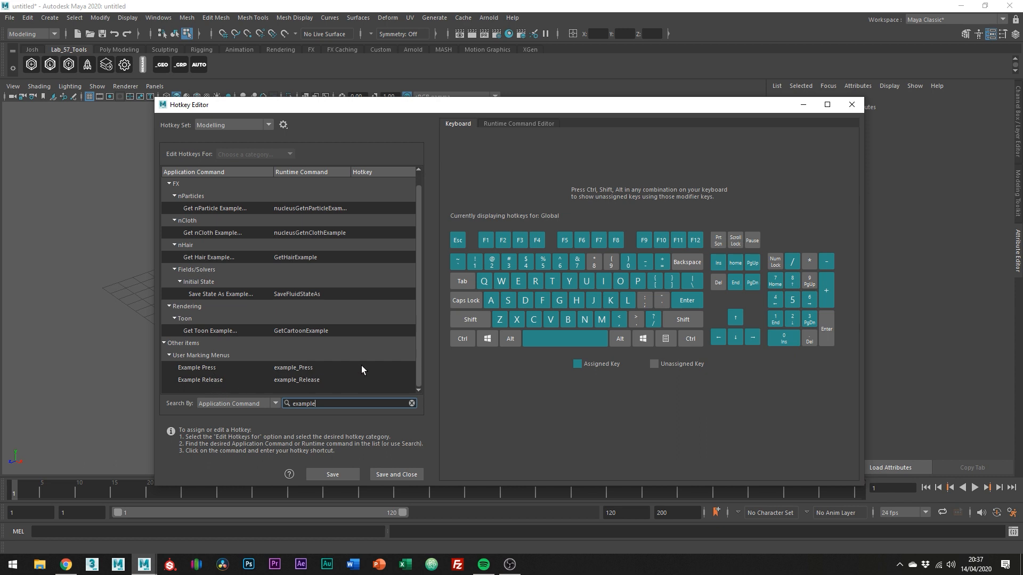
{"action": "left_click", "coordinate": [196, 367]}
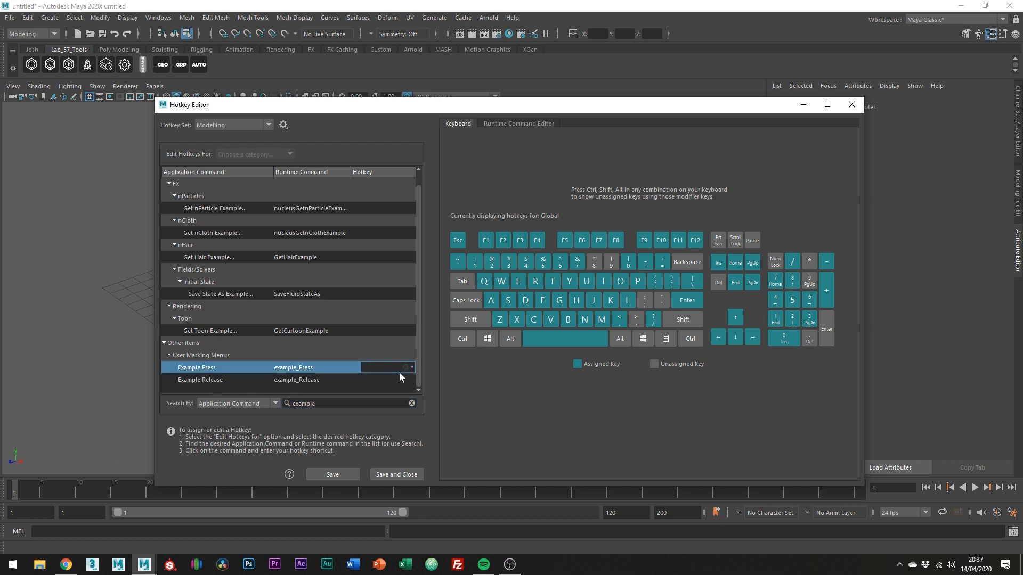
{"action": "type", "text": "F1"}
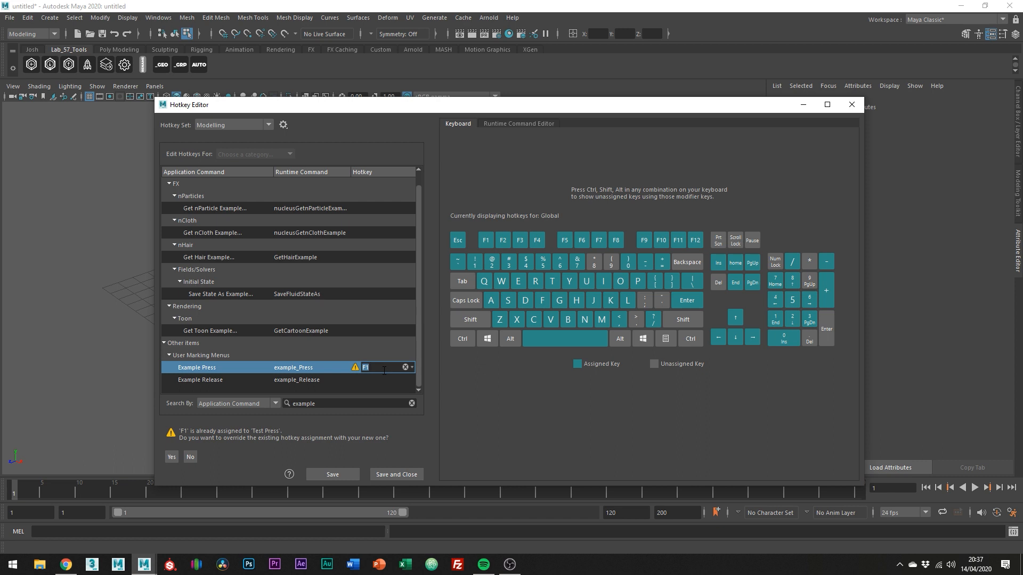
{"action": "left_click", "coordinate": [171, 456]}
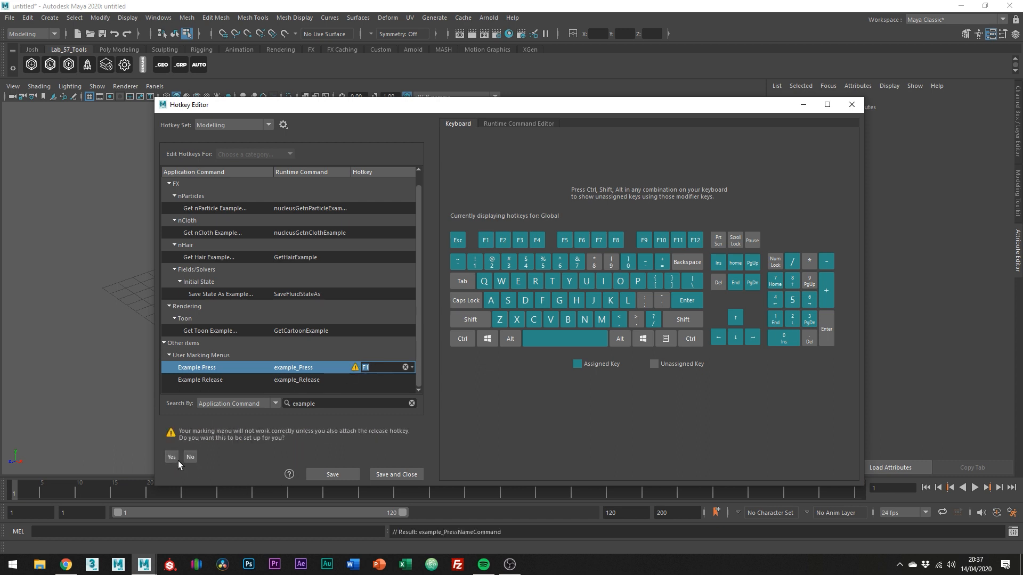
{"action": "left_click", "coordinate": [172, 457]}
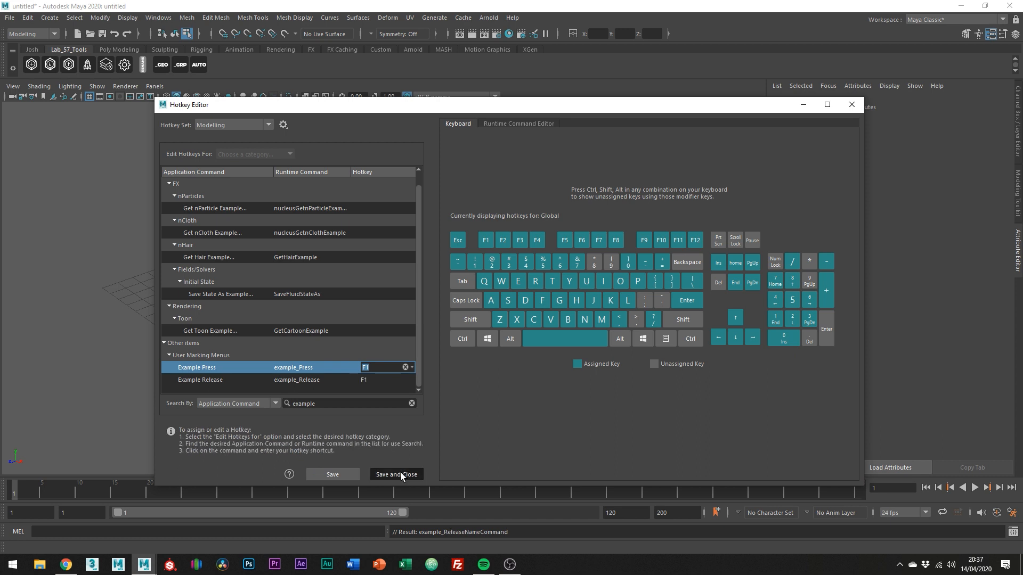
{"action": "left_click", "coordinate": [397, 475]}
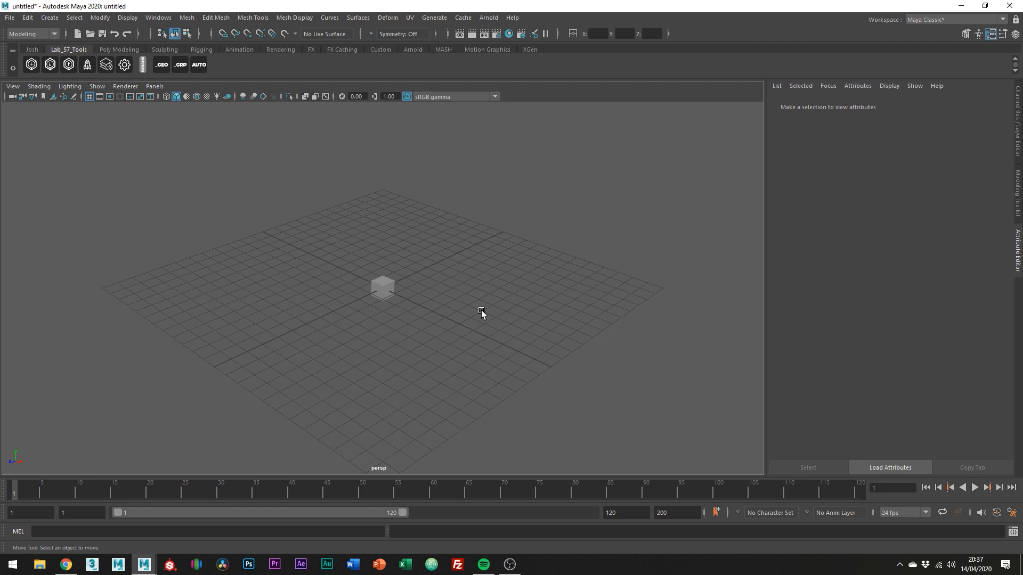
{"action": "left_click", "coordinate": [481, 312]}
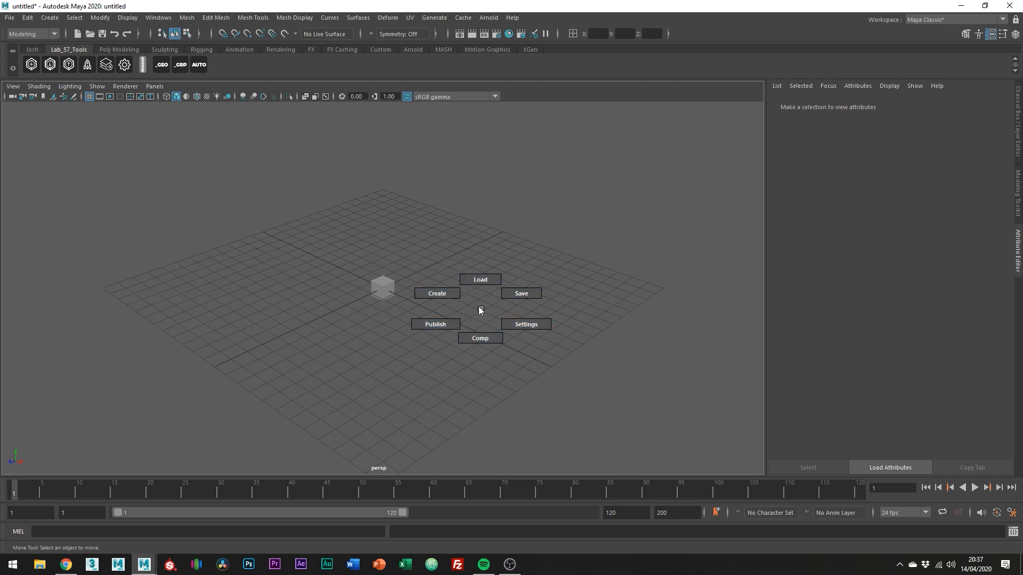
{"action": "left_click", "coordinate": [480, 339]}
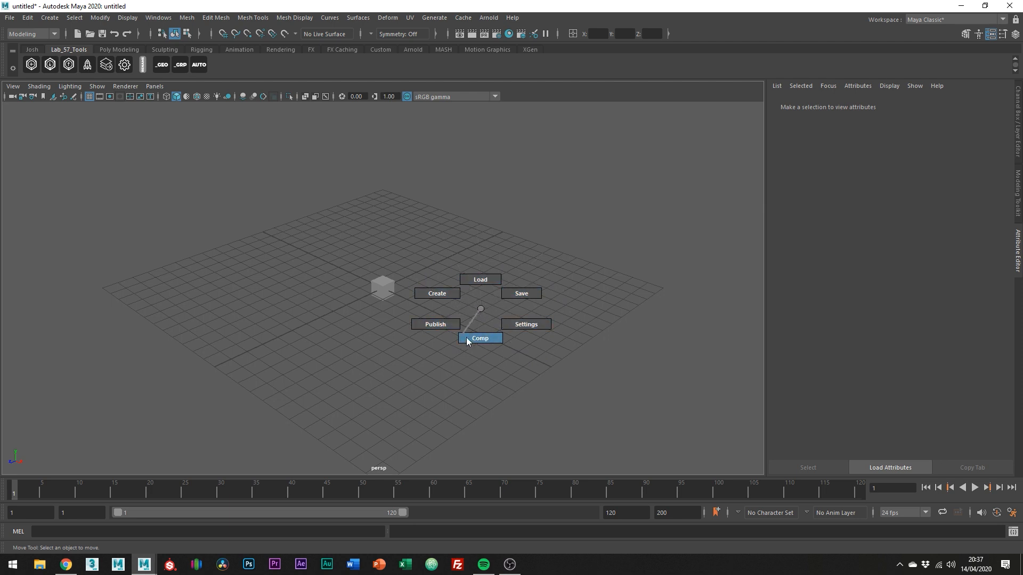